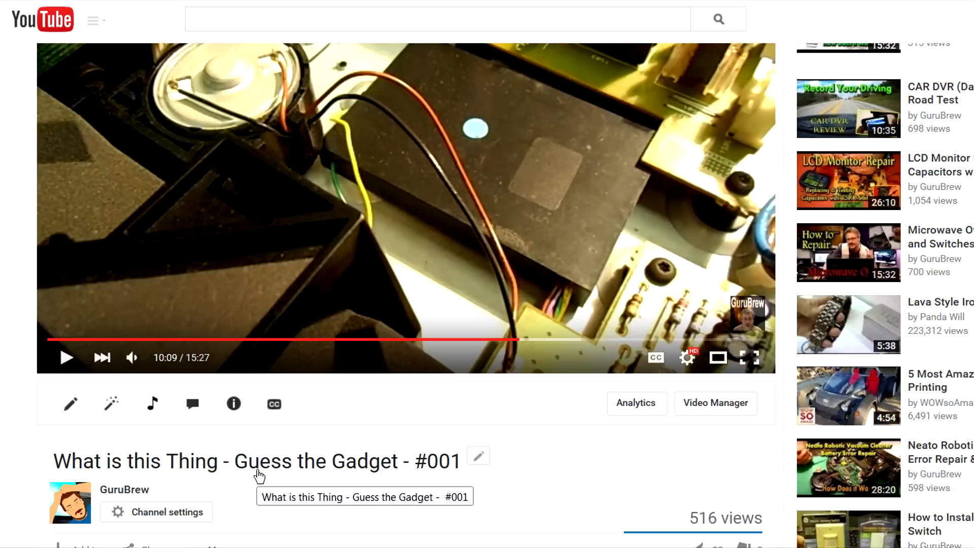
pyautogui.moveTo(720, 168)
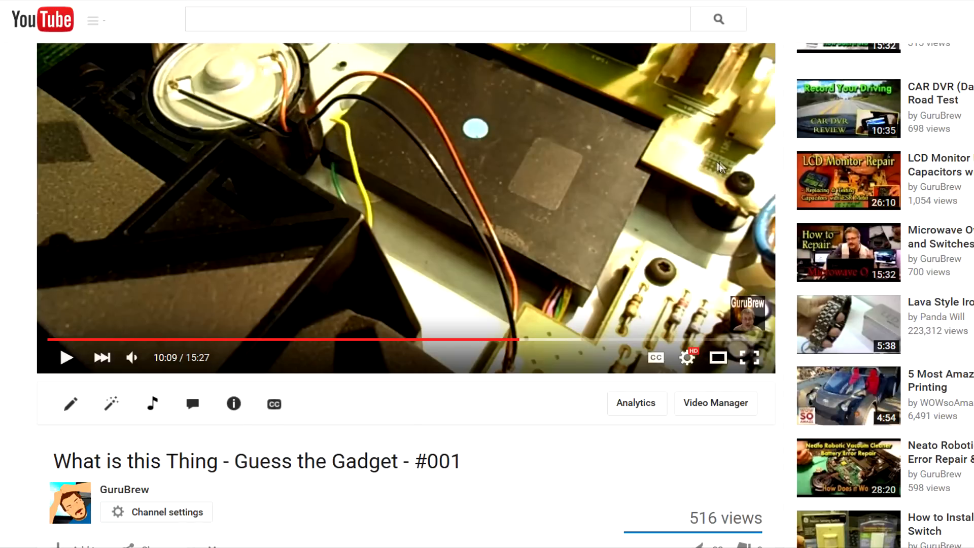
pyautogui.moveTo(585, 292)
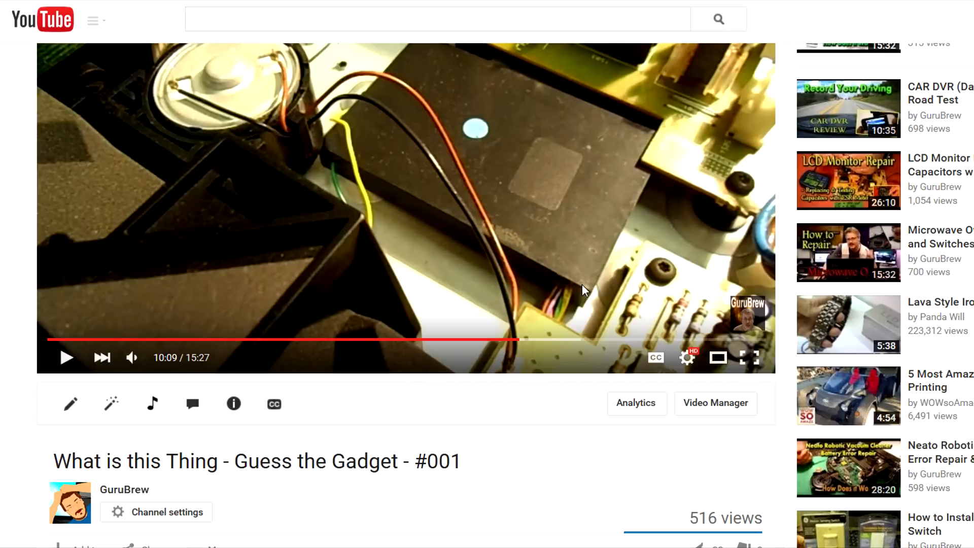
pyautogui.moveTo(649, 116)
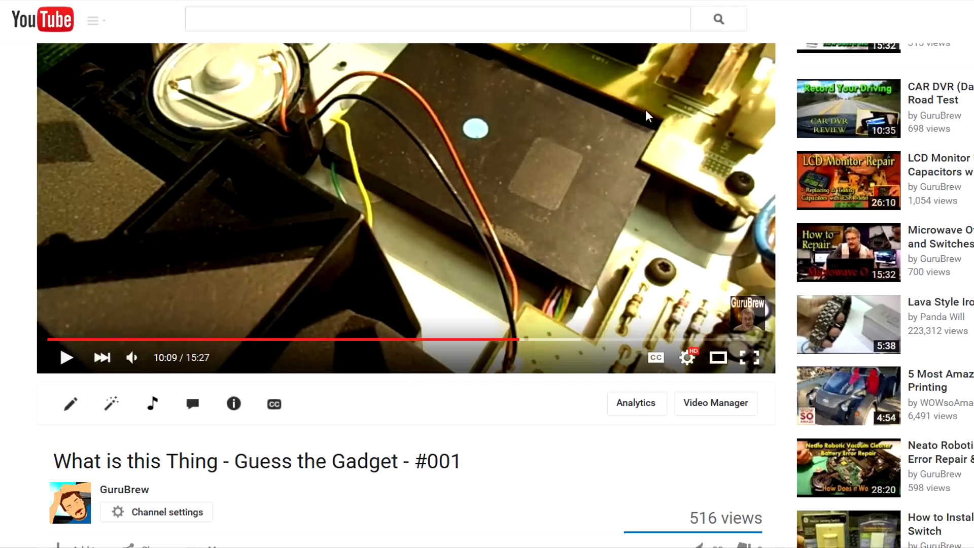
pyautogui.moveTo(512, 169)
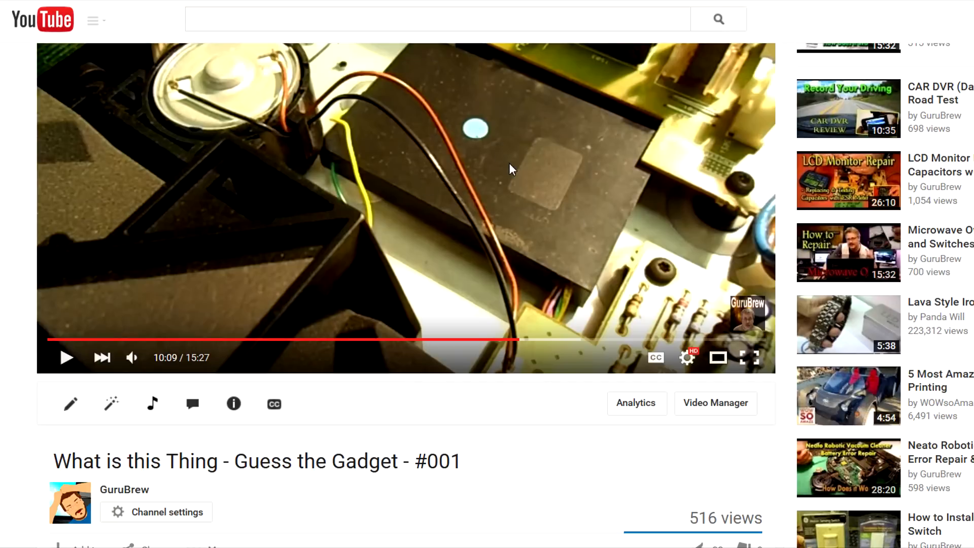
pyautogui.moveTo(613, 201)
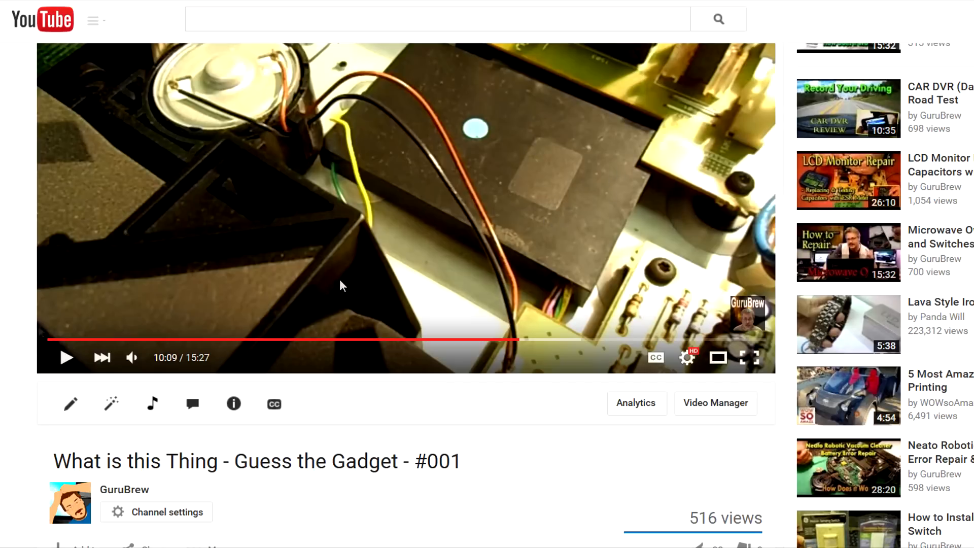
pyautogui.moveTo(621, 289)
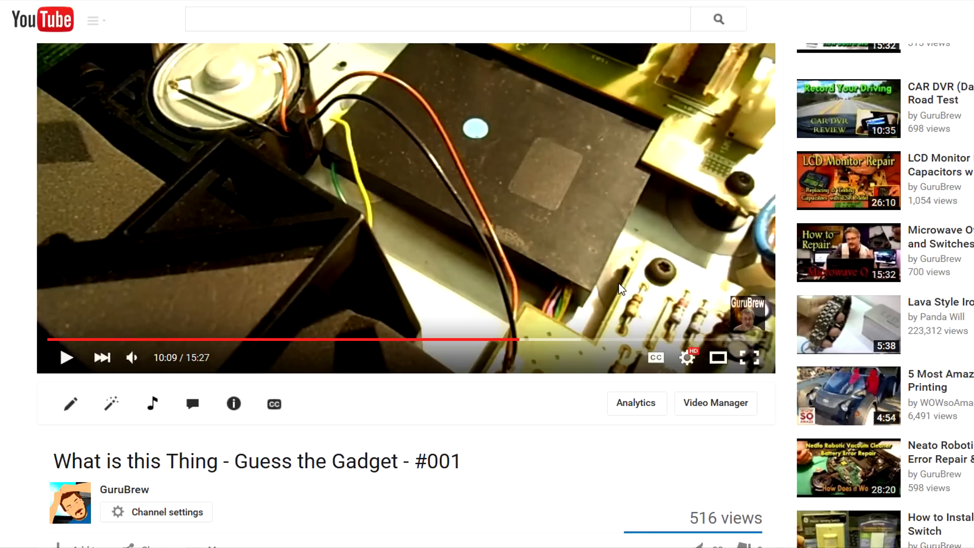
pyautogui.scroll(-3)
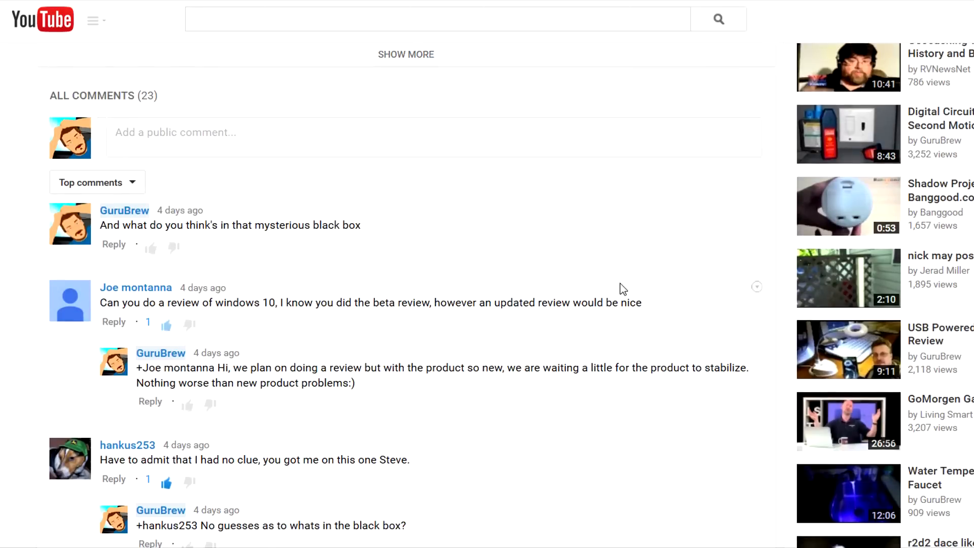
pyautogui.scroll(-3)
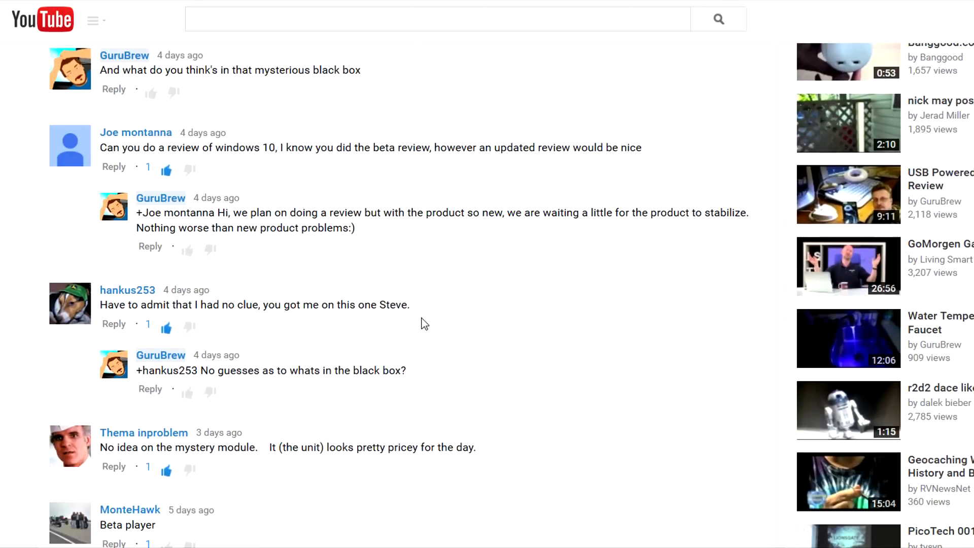
pyautogui.scroll(-3)
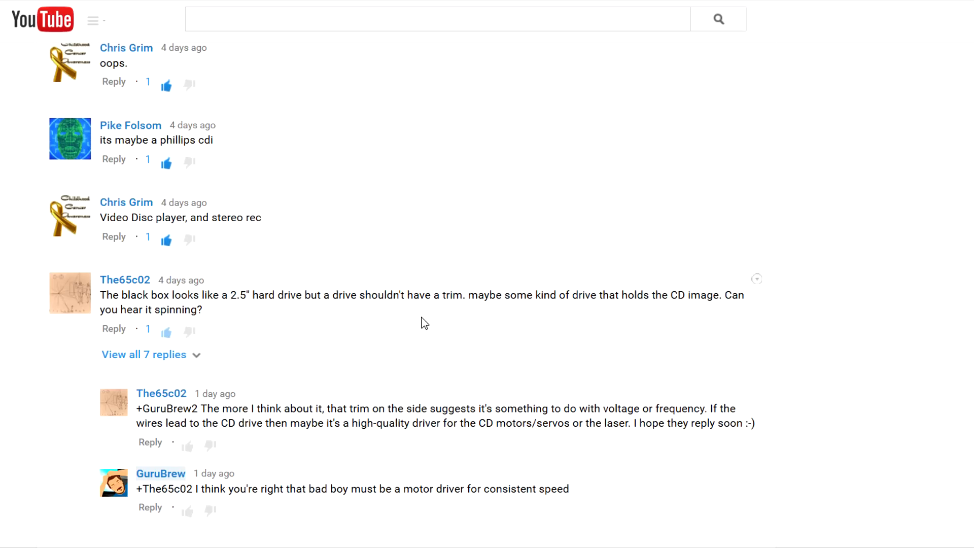
pyautogui.scroll(-3)
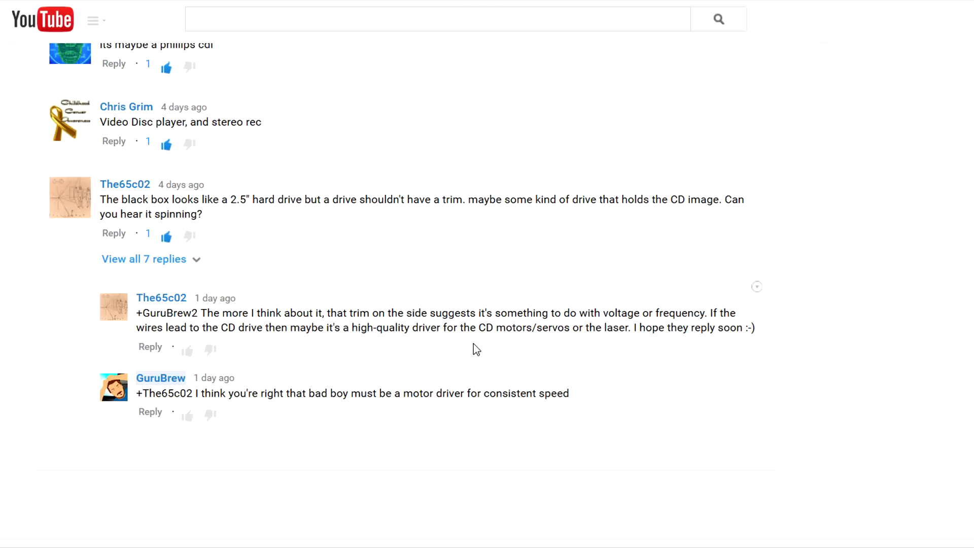
pyautogui.moveTo(499, 342)
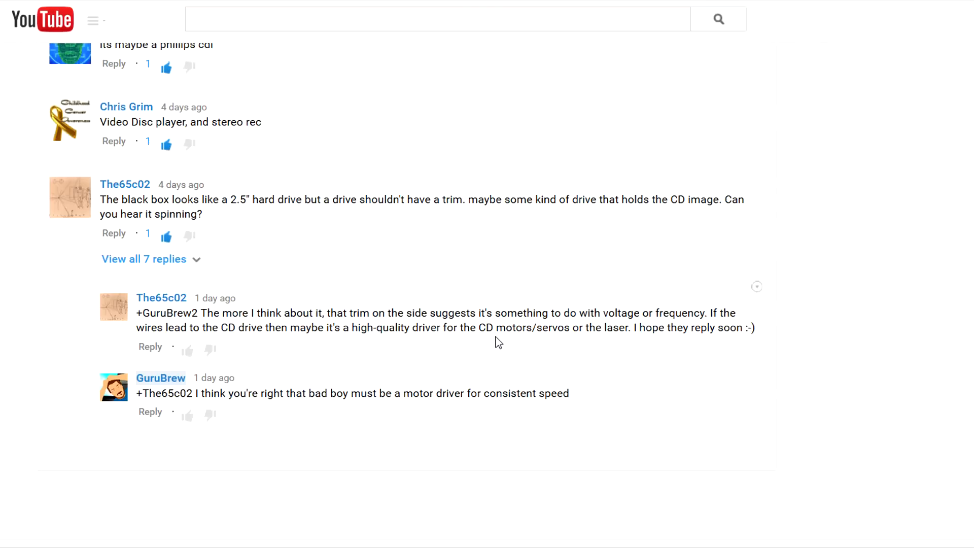
pyautogui.moveTo(520, 334)
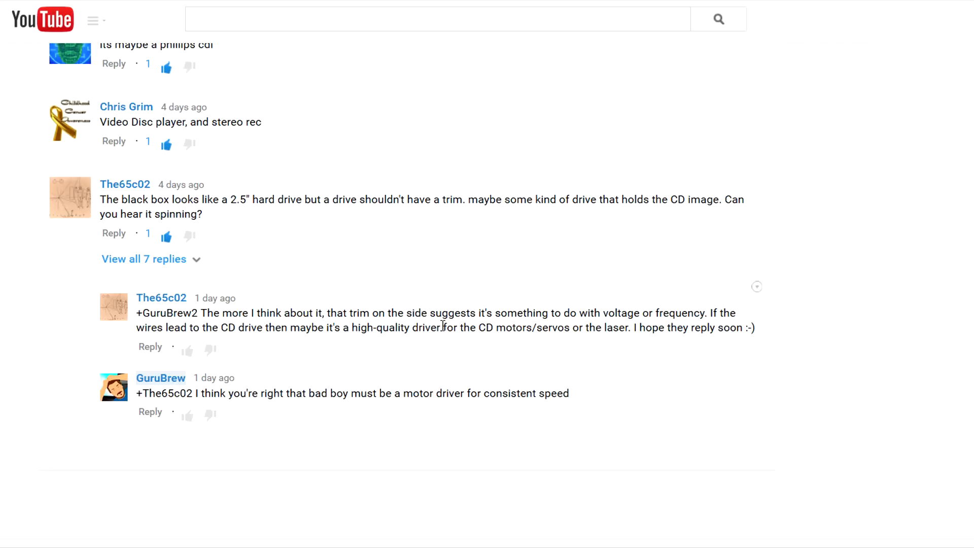
pyautogui.moveTo(443, 325)
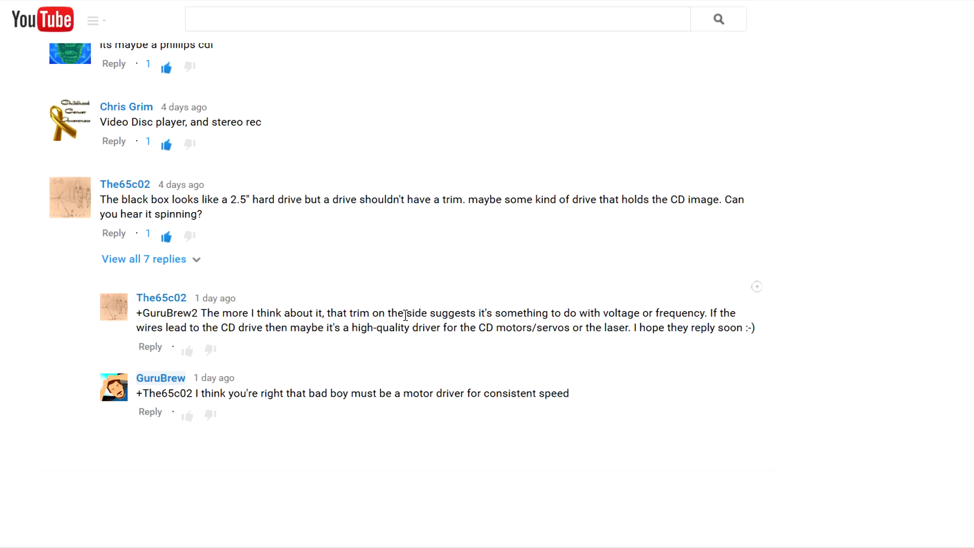
pyautogui.moveTo(406, 316)
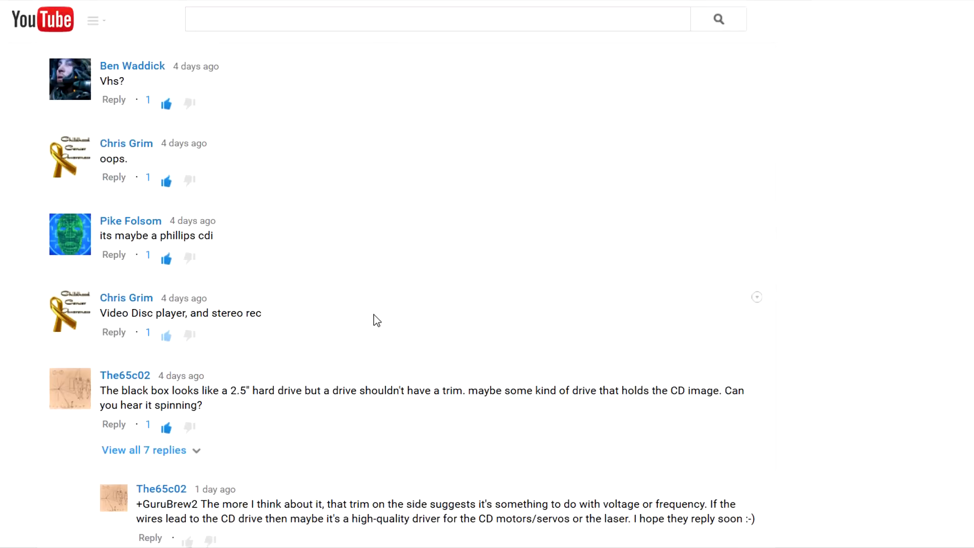
pyautogui.scroll(3)
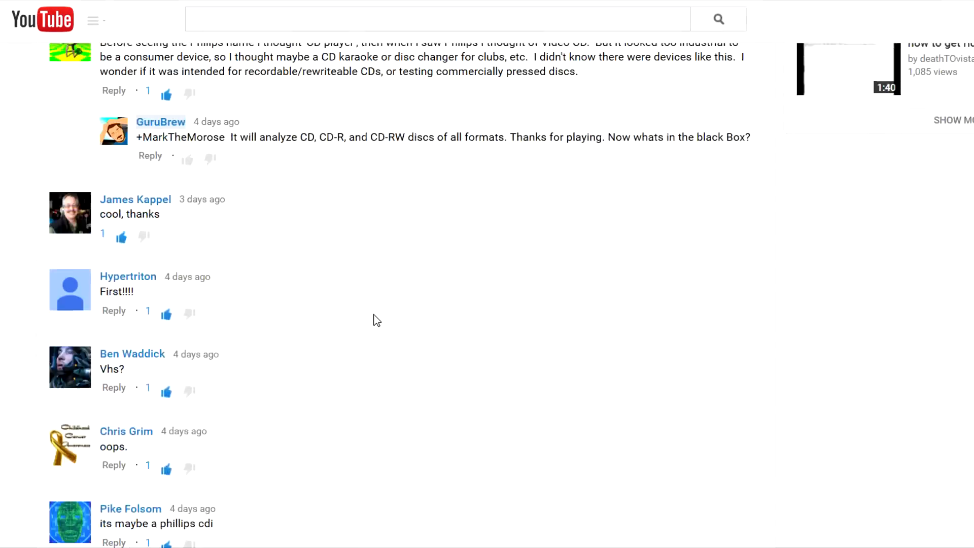